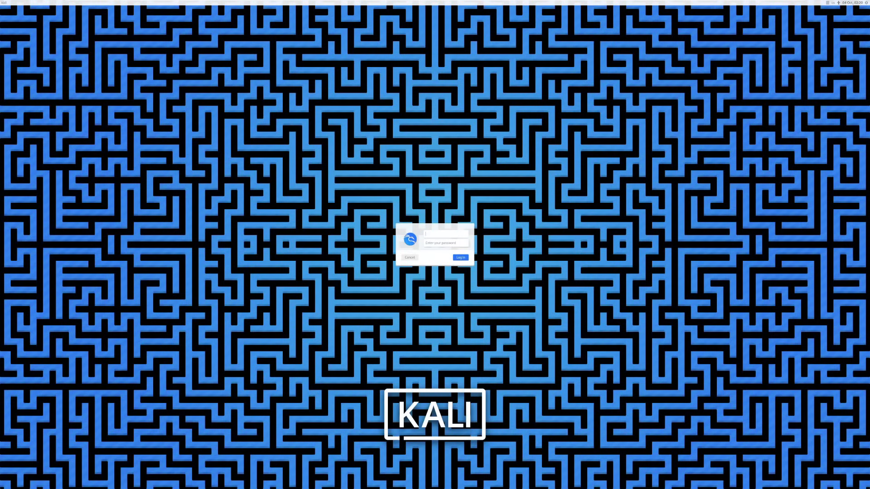
mouse_move(503, 233)
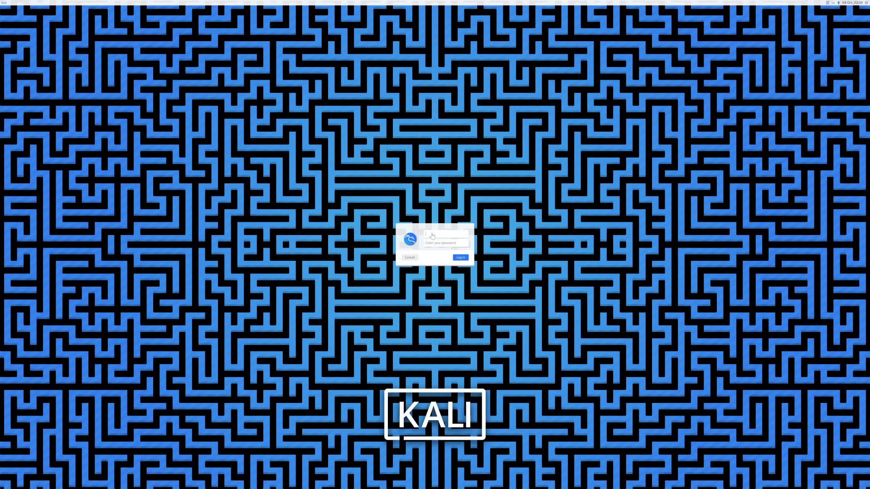
mouse_move(451, 242)
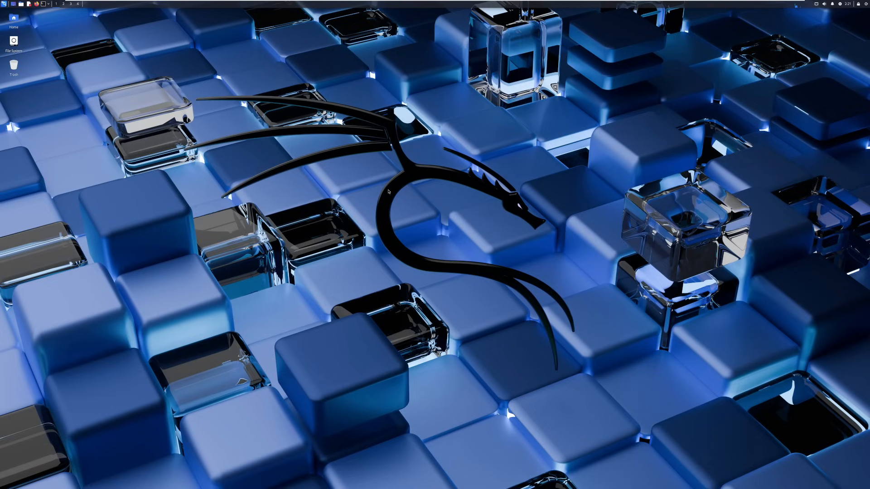
mouse_move(301, 159)
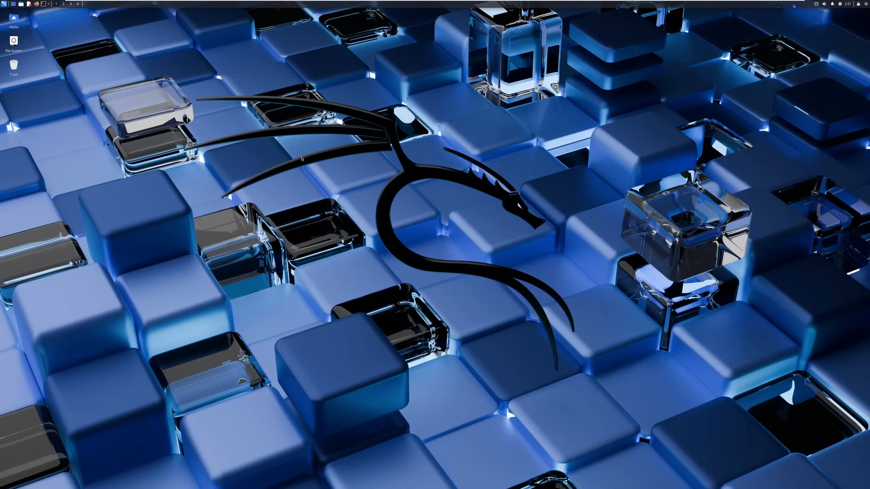
Open a maximized QTerminal and run whoami to confirm the logged-in user is kali
left_click(37, 4)
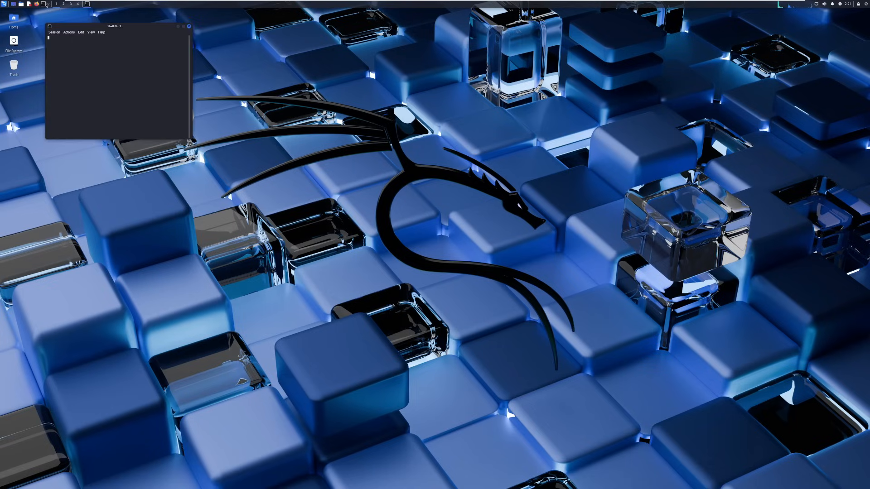
left_click(182, 27)
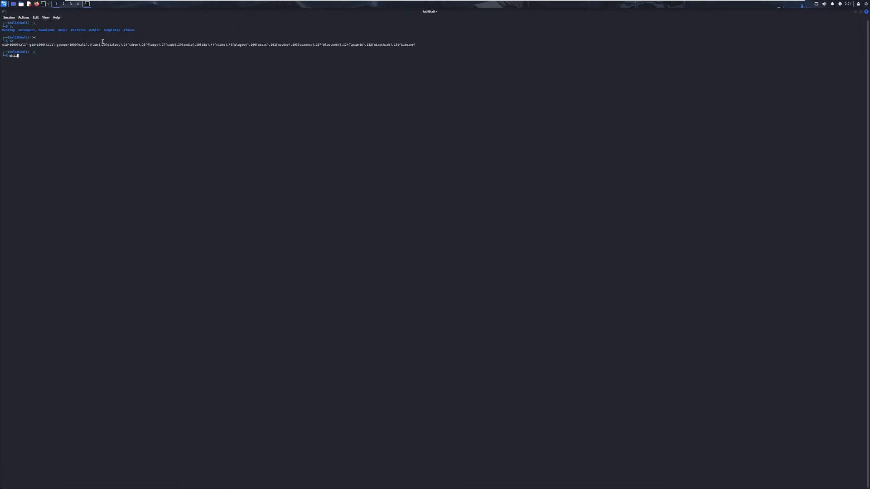
key("Return")
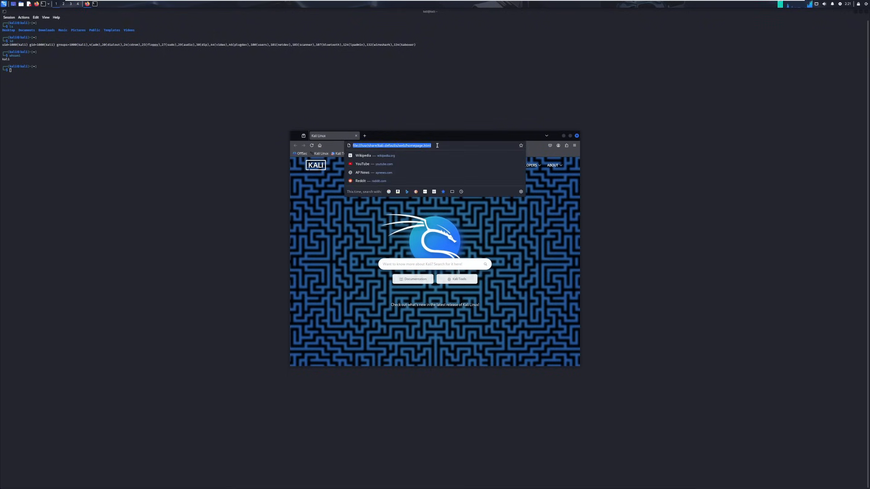
Load the script author's GitHub profile page in Firefox
type("github.com/KyserClark")
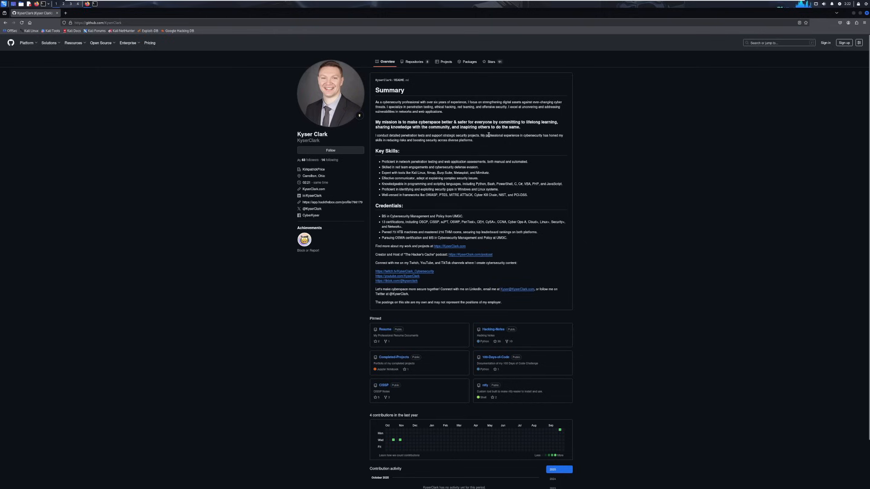
mouse_move(414, 62)
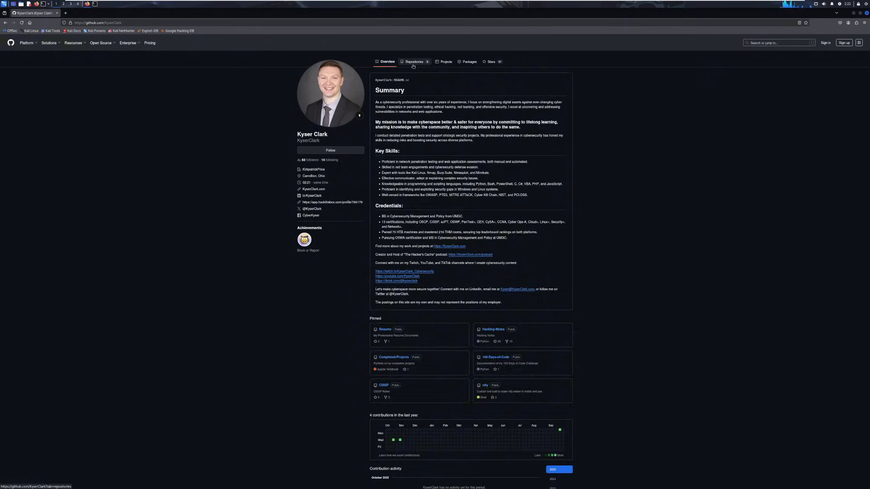
Browse the profile's repositories into Hacking-Notes/Scripts and open the Fix-4k script
left_click(414, 61)
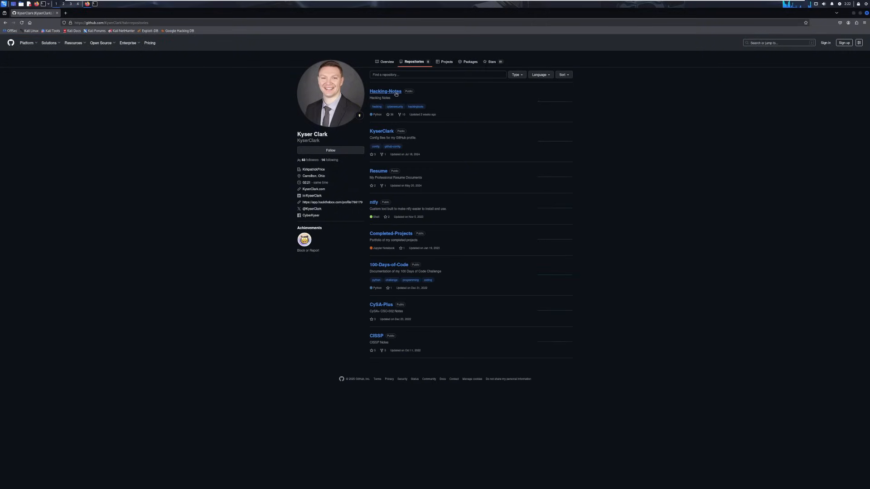
left_click(385, 91)
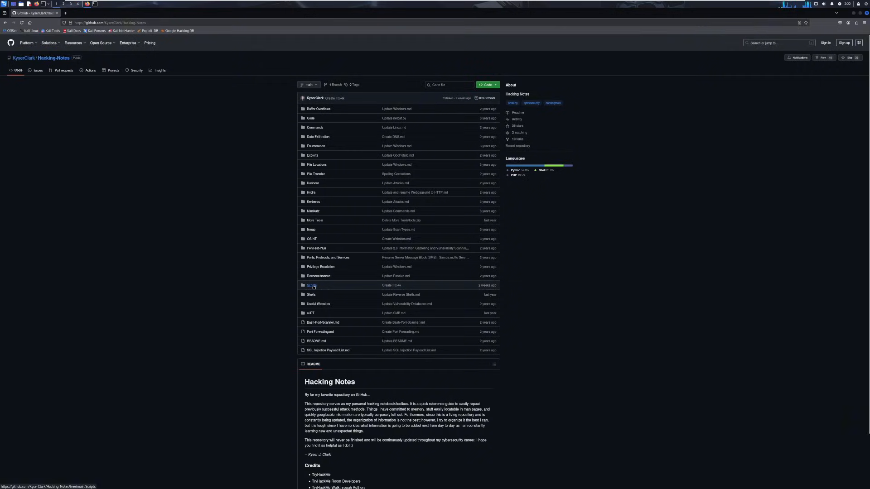
left_click(312, 285)
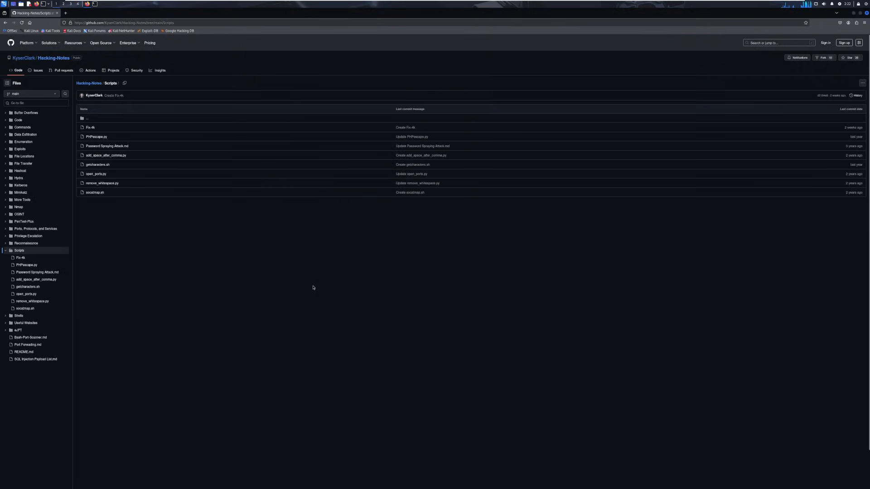
left_click(89, 126)
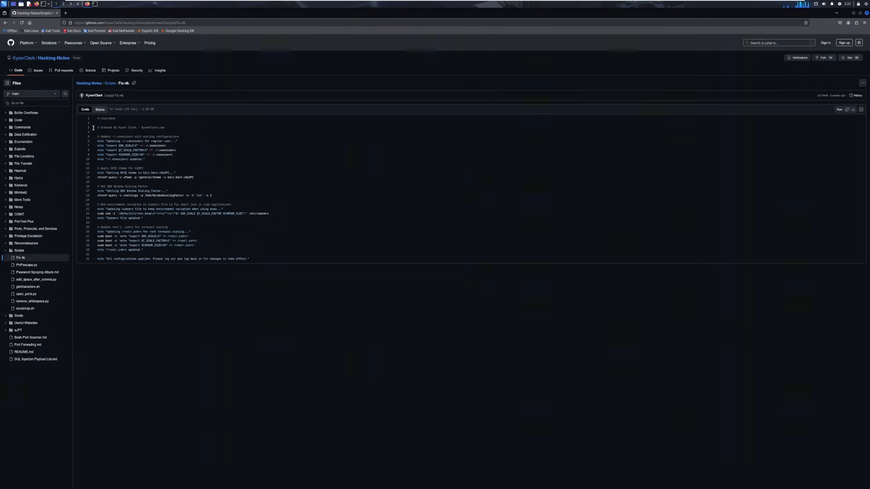
mouse_move(834, 117)
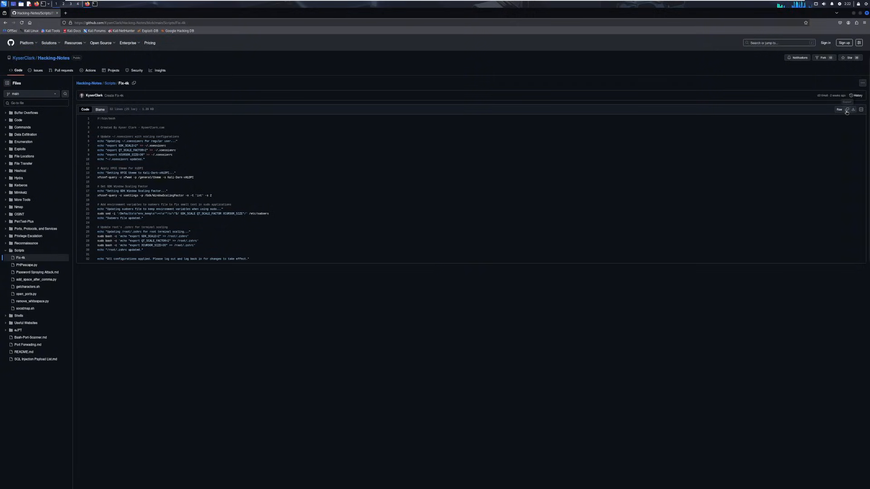
mouse_move(847, 110)
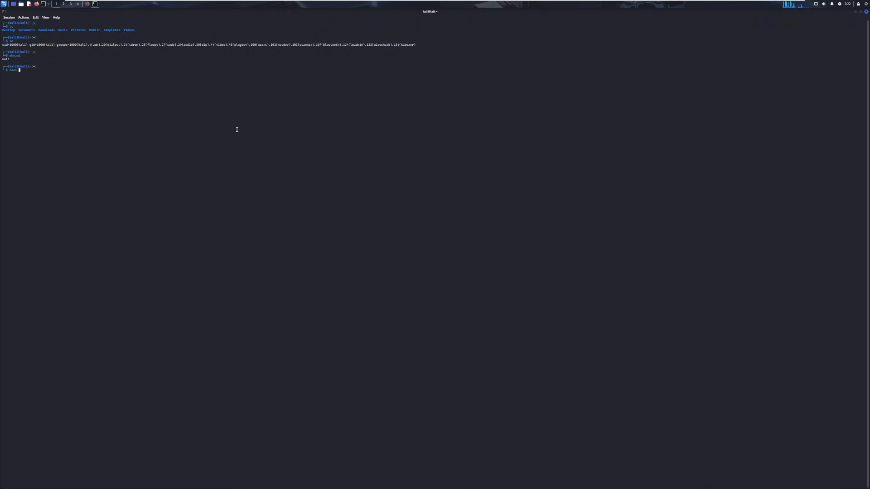
Create fix_4k.sh from the pasted script, make it executable with chmod, and run it
type("file")
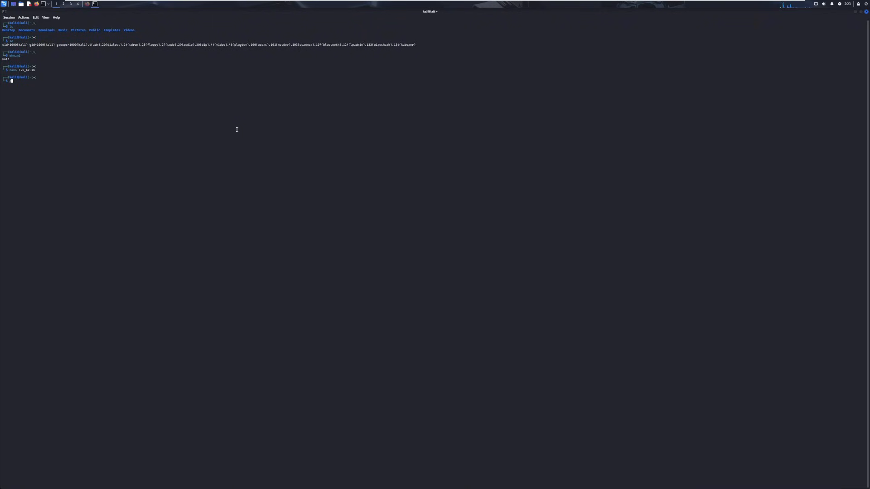
type("chmod +x fix_4k.sh")
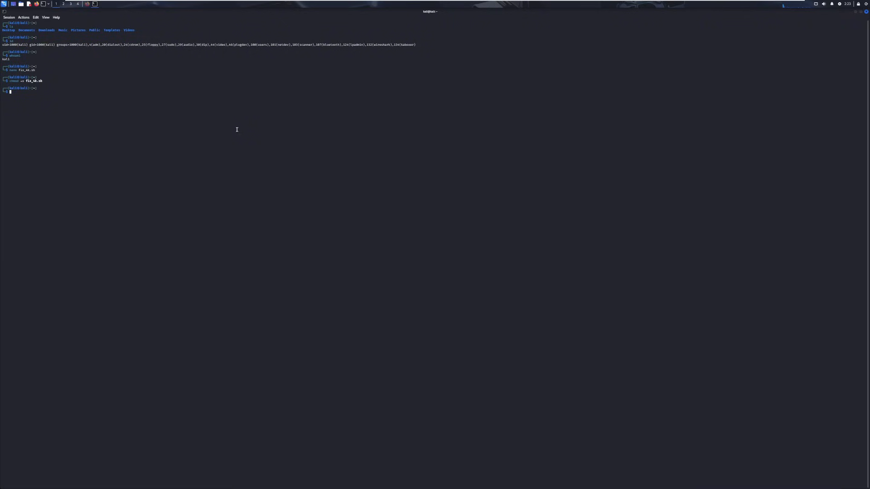
type("./fix_4k.sh")
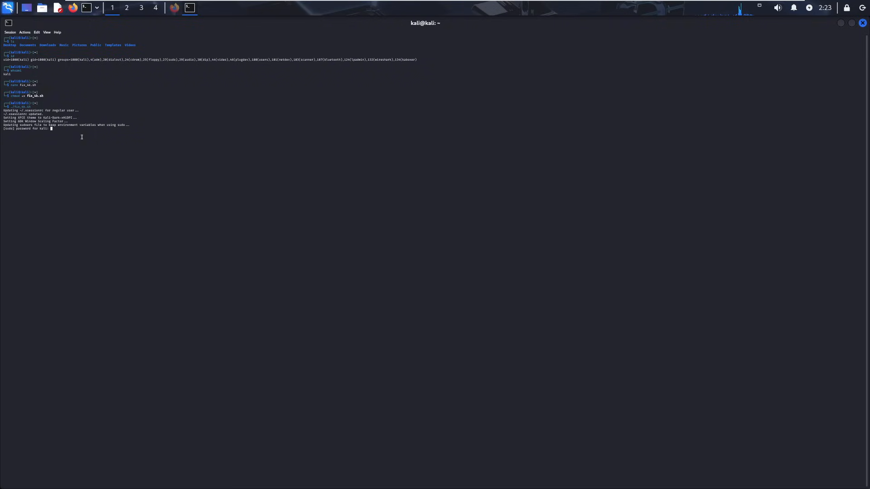
mouse_move(94, 133)
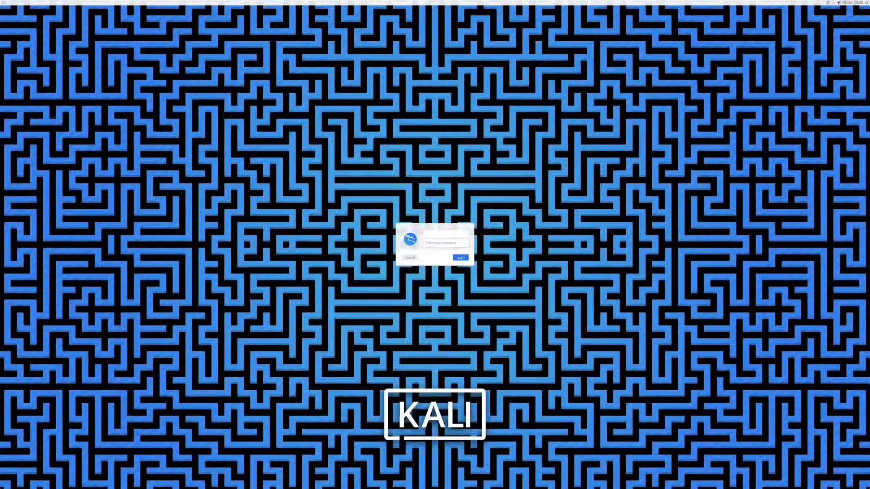
Log back in to the enlarged desktop and reopen Firefox on the Fix-4k script
left_click(459, 257)
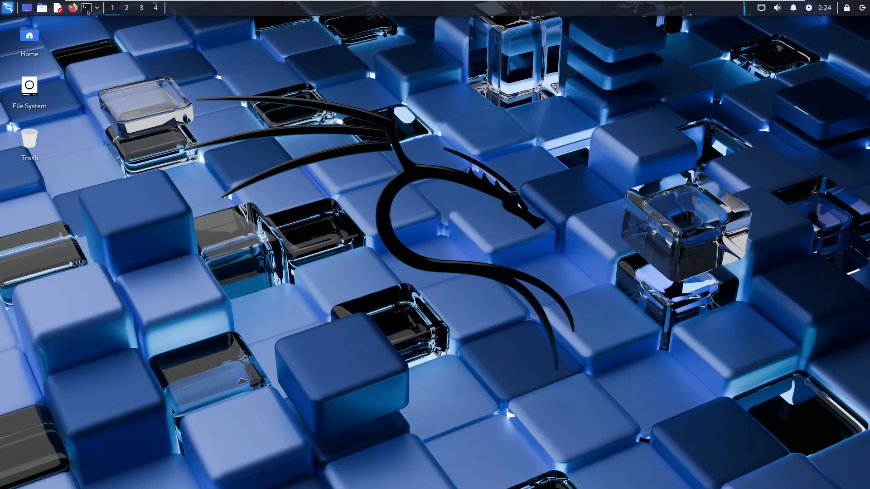
left_click(86, 7)
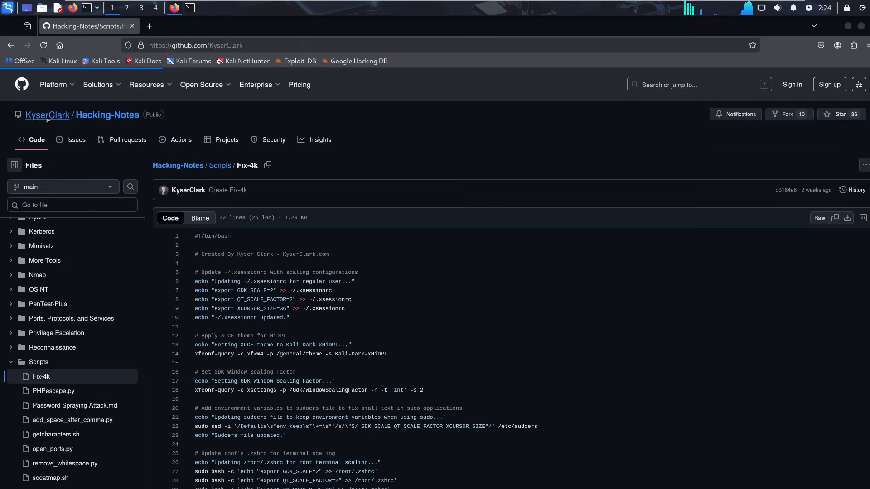
left_click(47, 115)
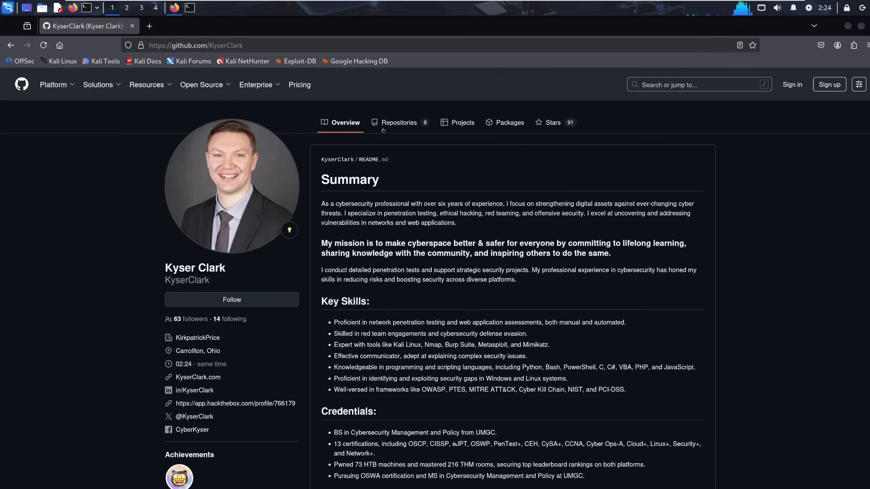
left_click(398, 123)
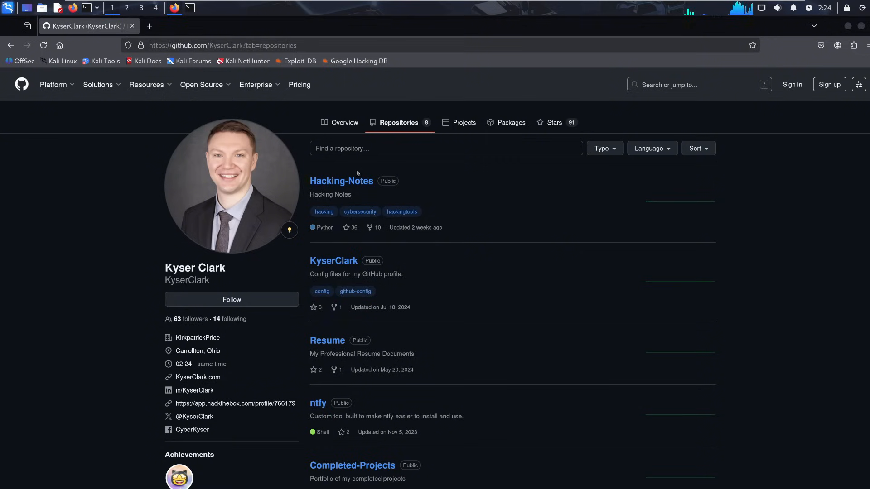
left_click(341, 181)
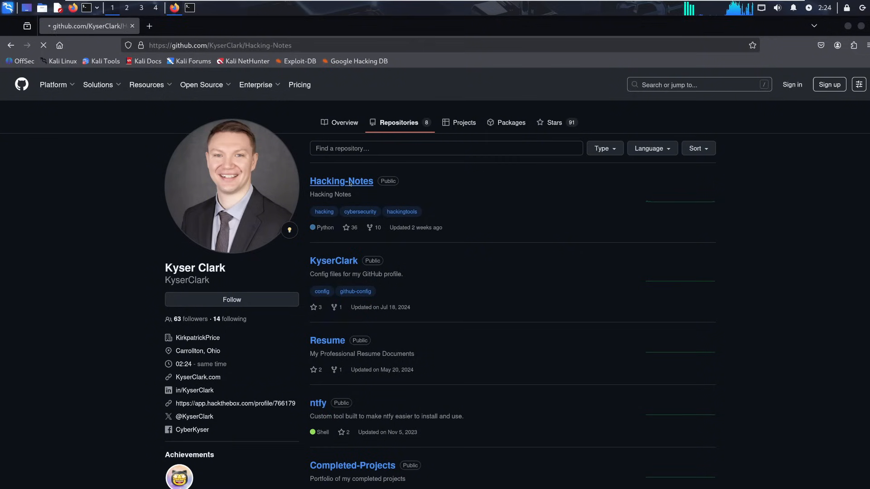
left_click(341, 180)
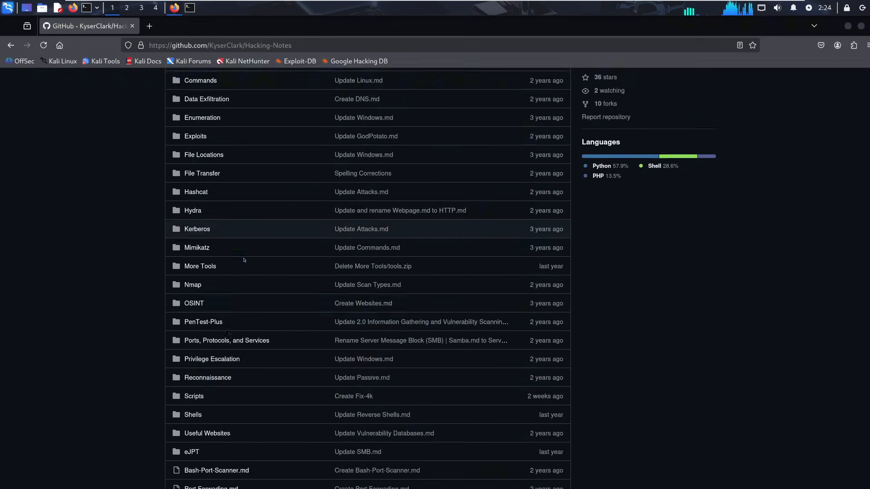
left_click(193, 395)
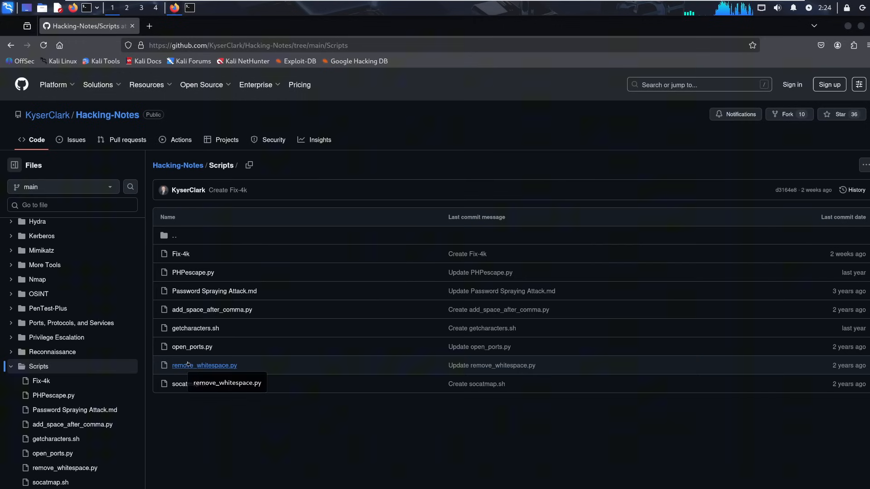
left_click(180, 254)
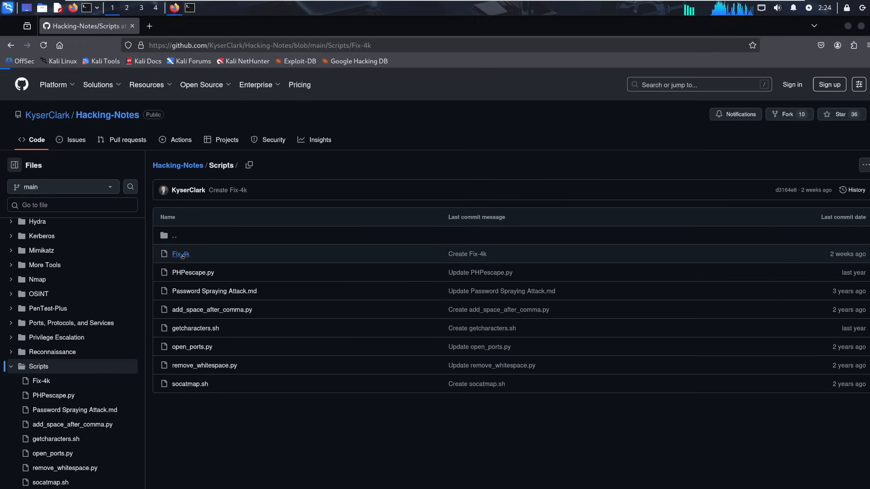
left_click(180, 253)
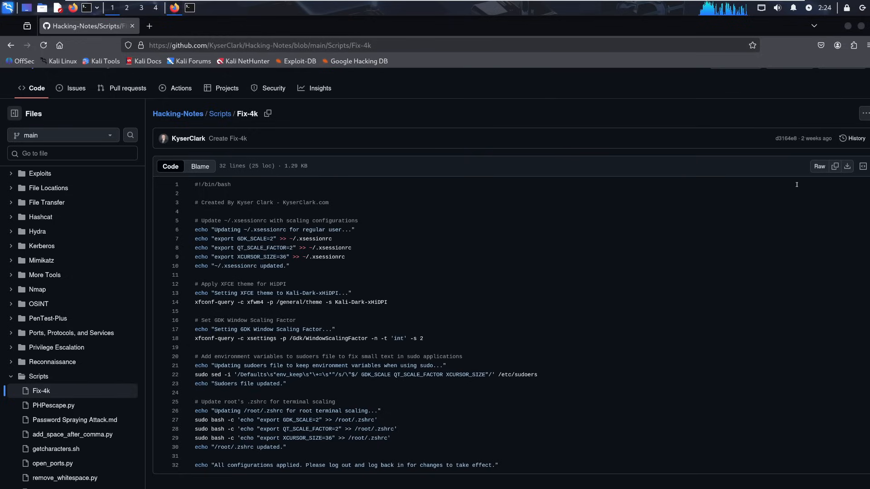
left_click(835, 166)
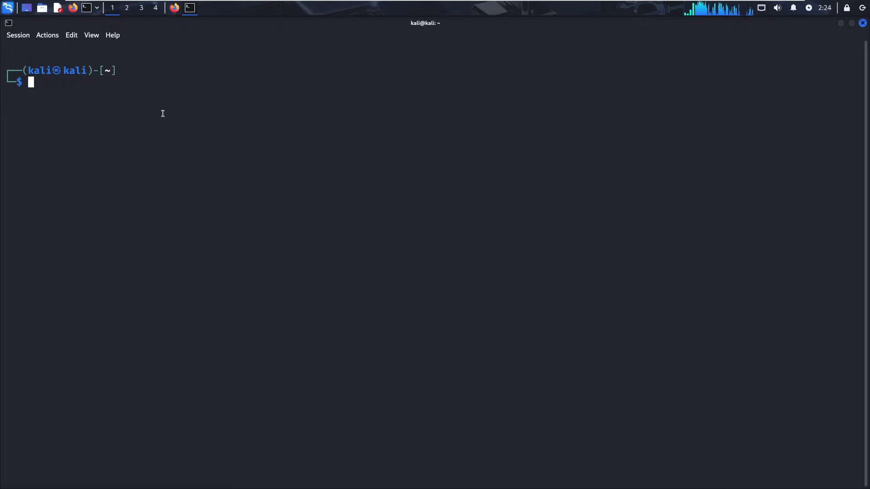
Launch Mousepad on 4k.sh, close it, and return to a fresh terminal prompt
type("mous")
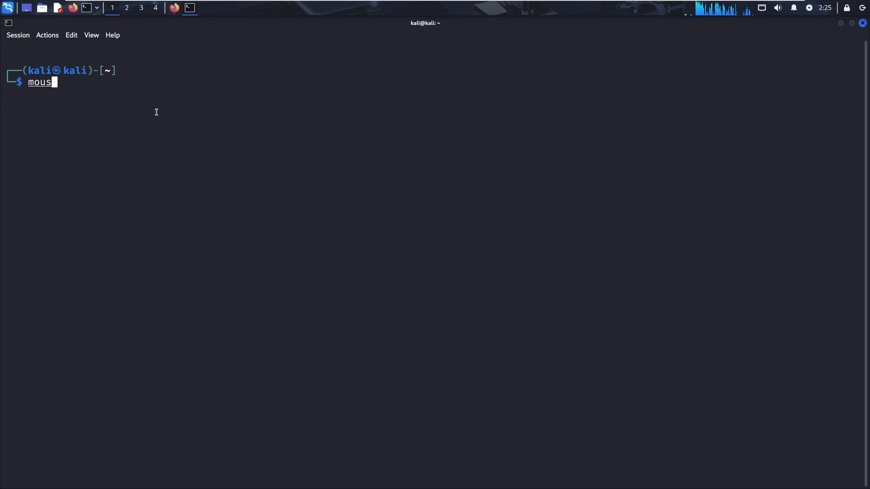
type("epad")
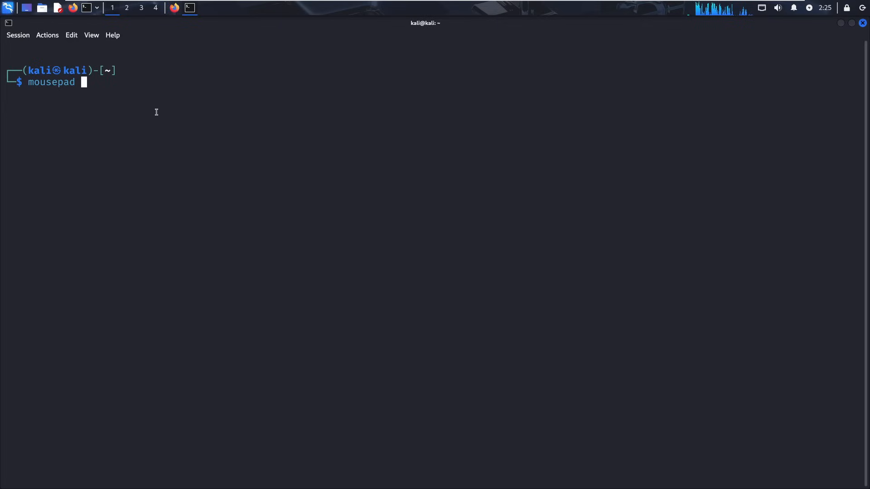
type("4k.")
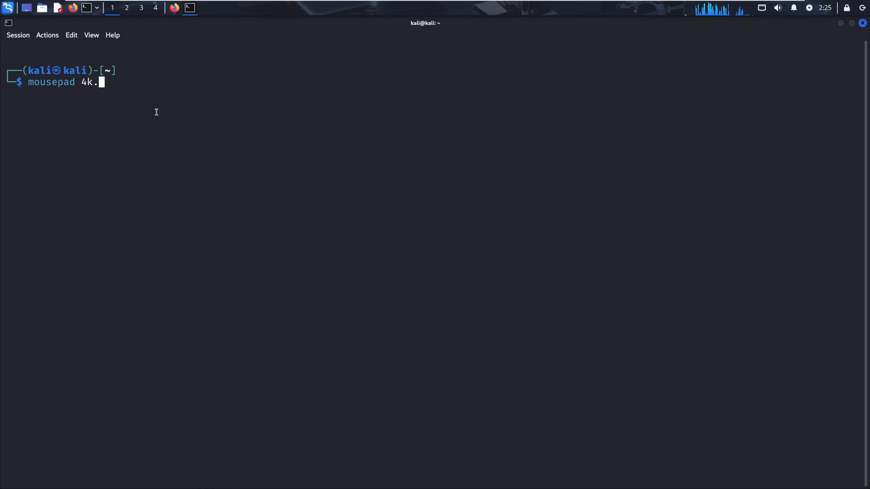
type("sh")
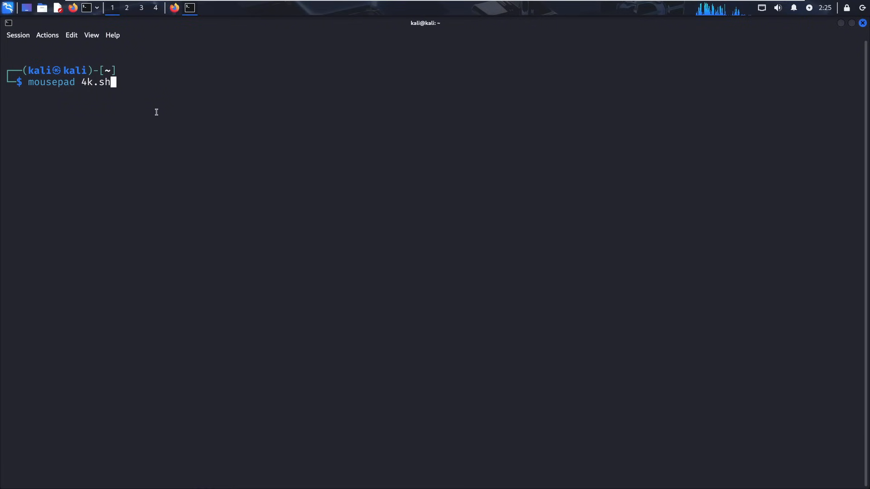
key("Return")
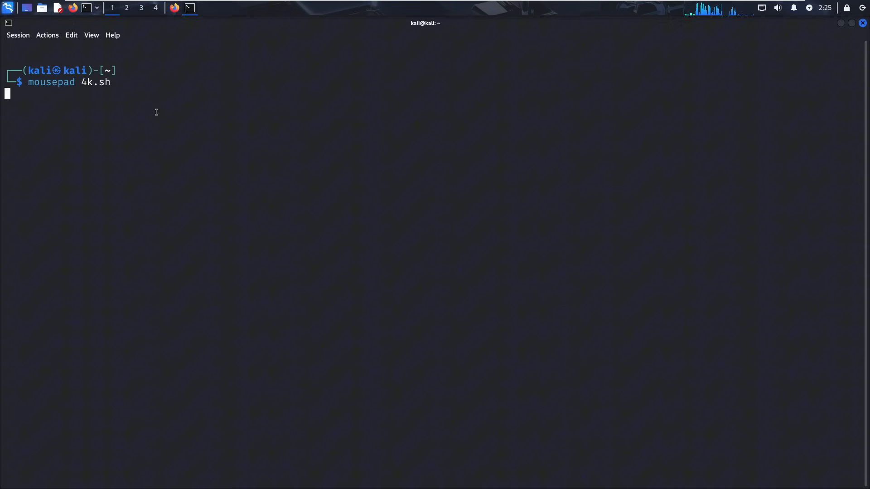
key("Return")
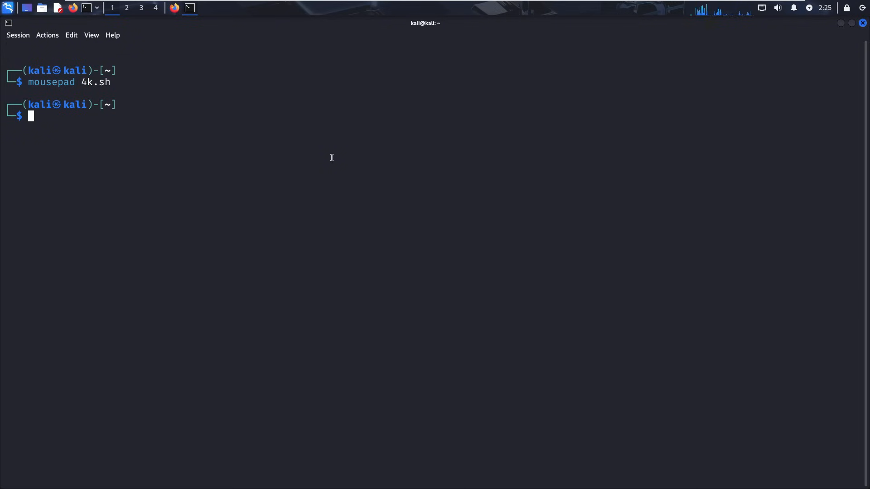
type("chmod +x fix_4k.sh")
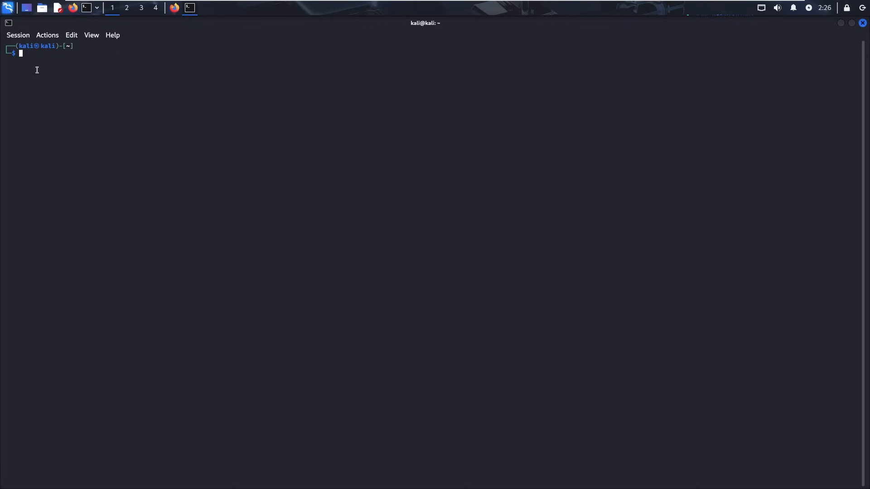
Run sudo mousepad /etc/shadow and enter the password to open it as root
type("mousepad 4k.sh")
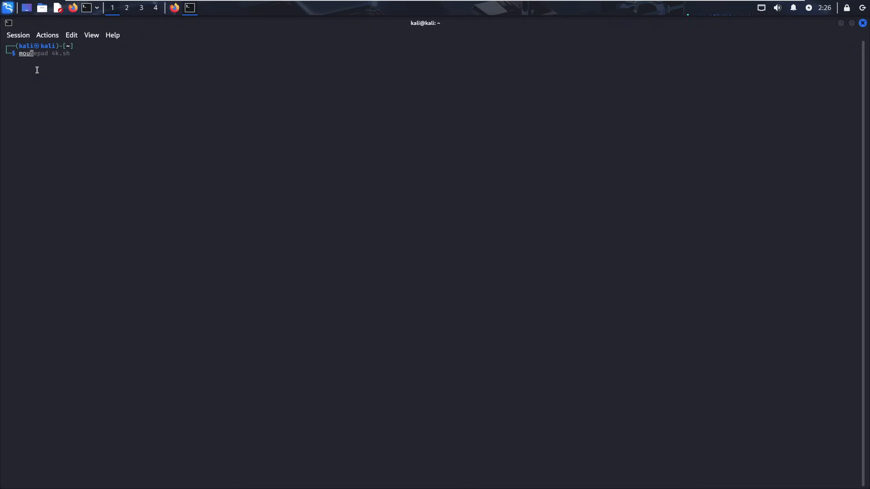
type("/e")
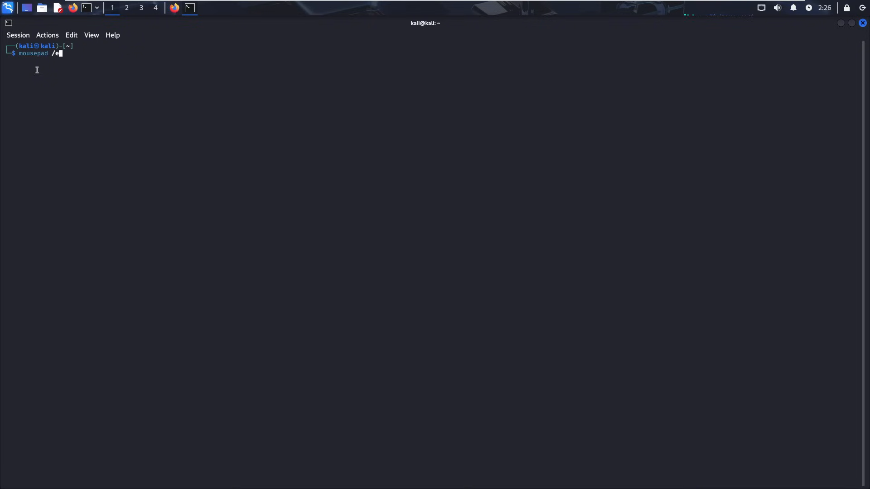
type("tc/sha")
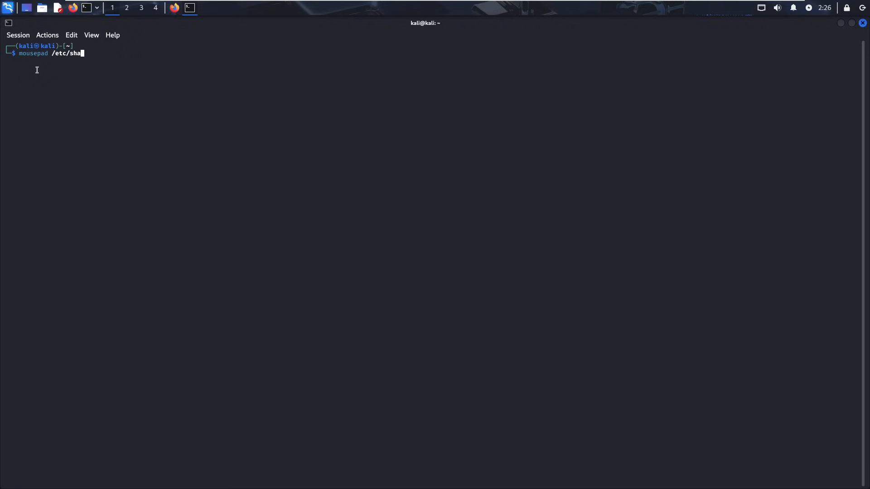
type("dow")
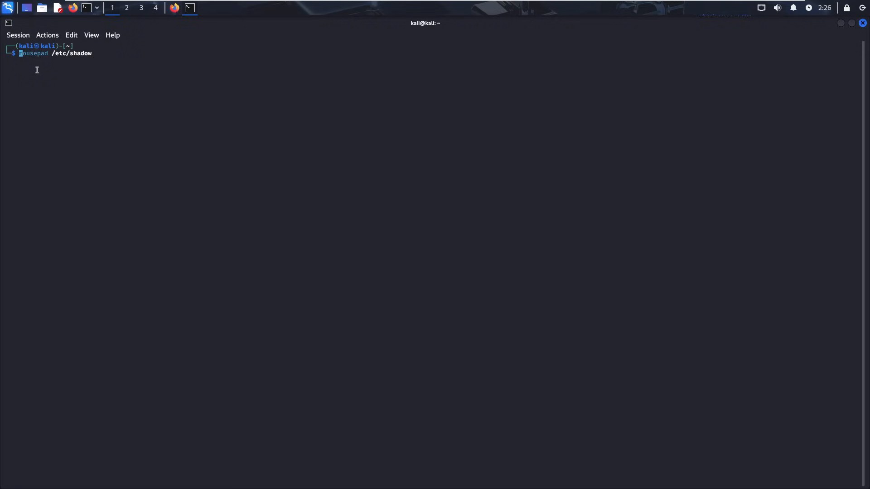
type("sudo")
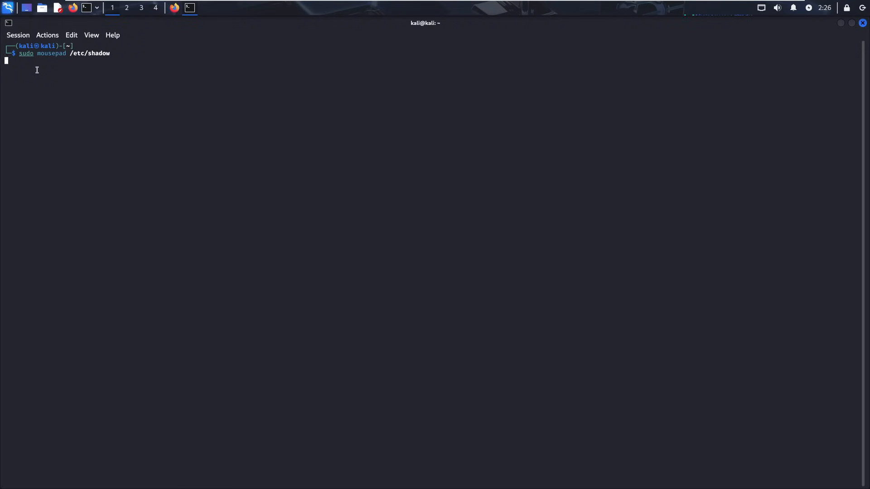
key("Return")
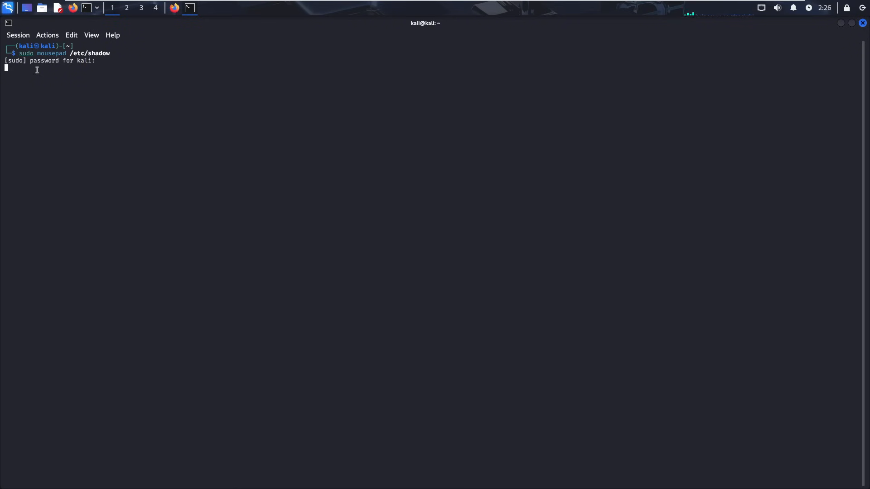
key("Return")
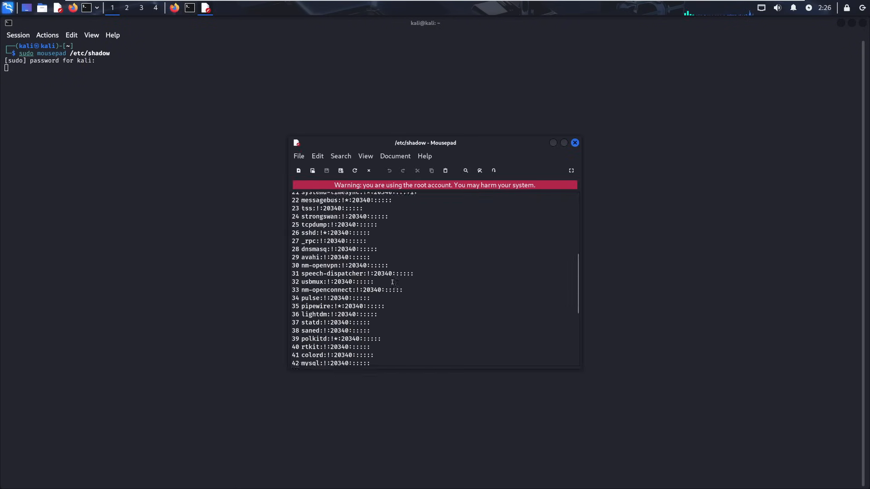
scroll("down", 3)
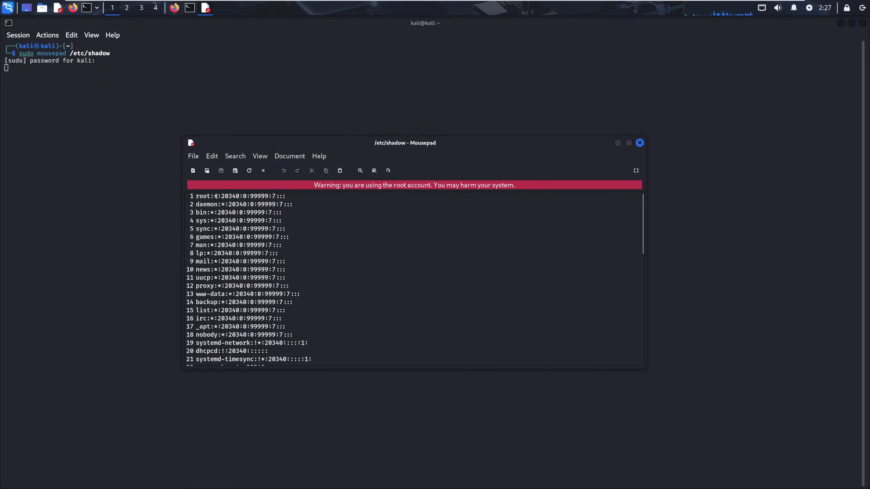
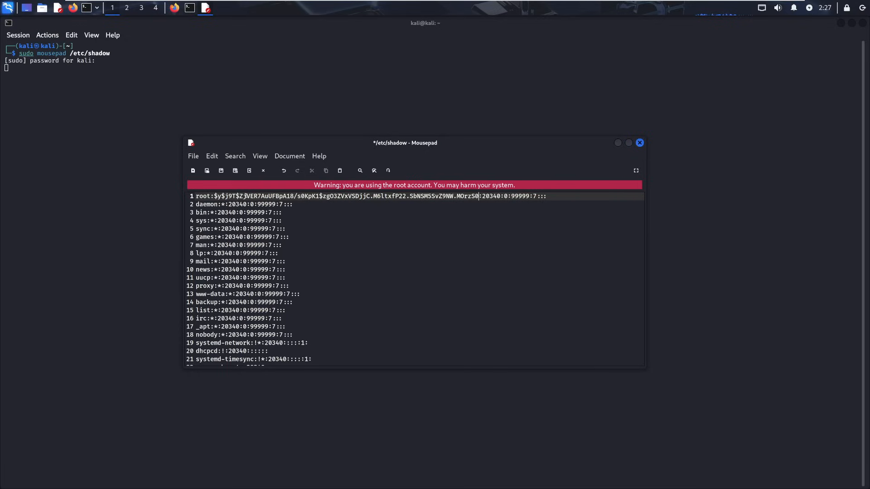
left_click(220, 170)
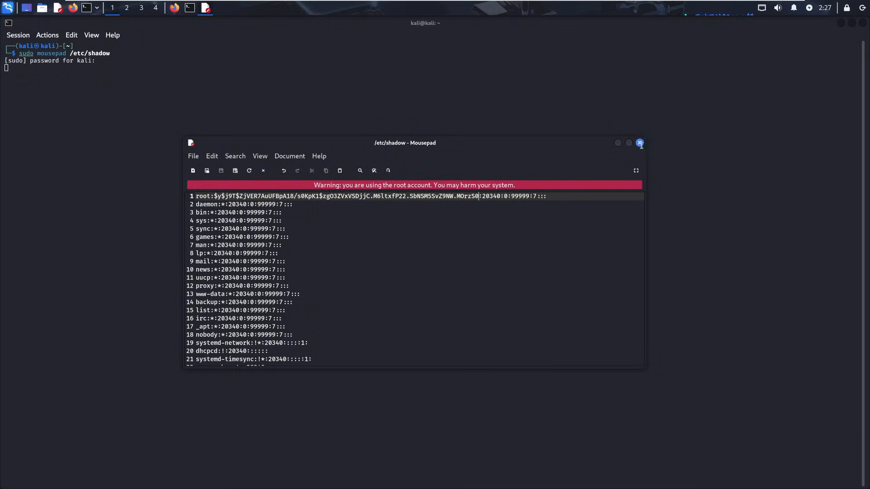
left_click(639, 143)
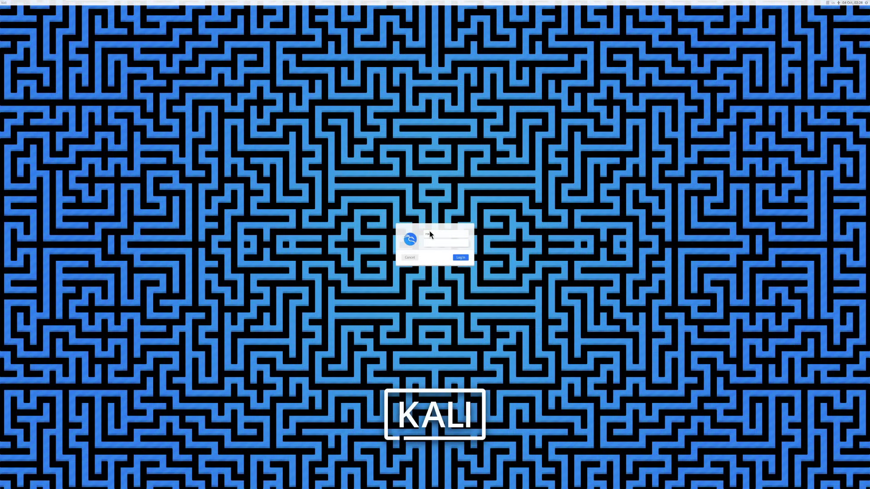
Start entering the root login details at the Kali login screen
left_click(461, 258)
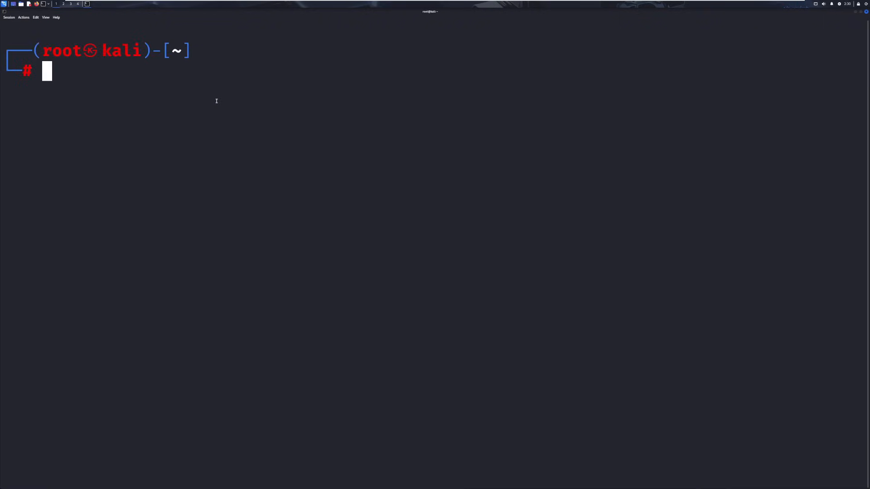
As root, change to /home/kali, list its files, and run ./fix_4k.sh
type("cd /home")
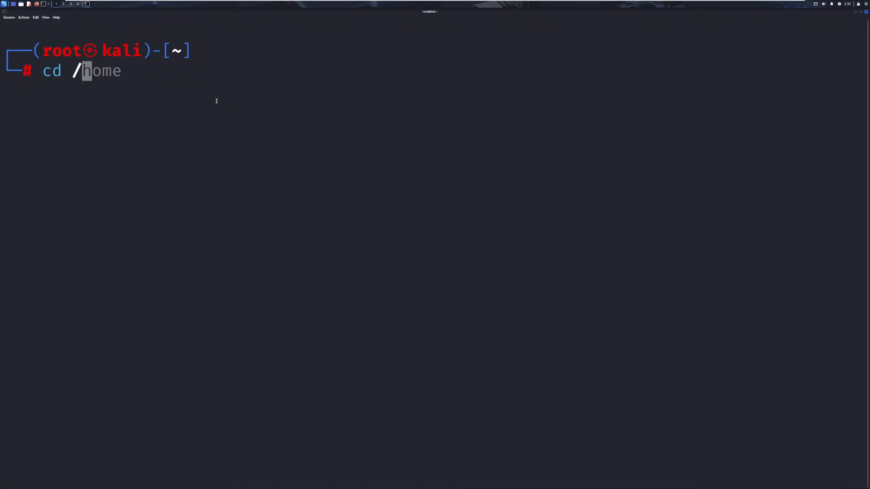
type("/kali")
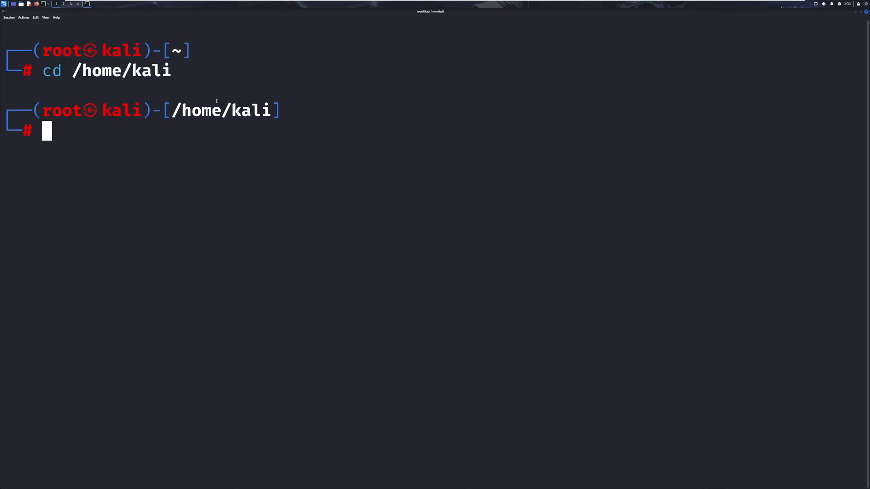
type("ls")
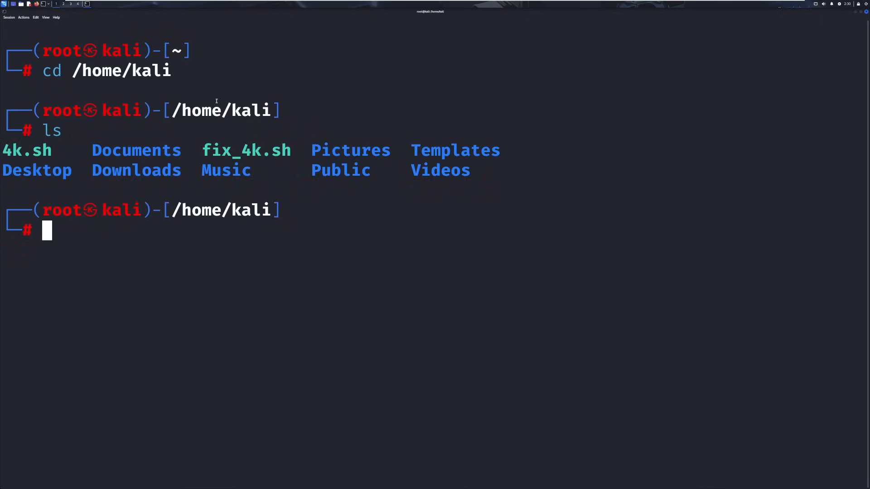
double_click(261, 150)
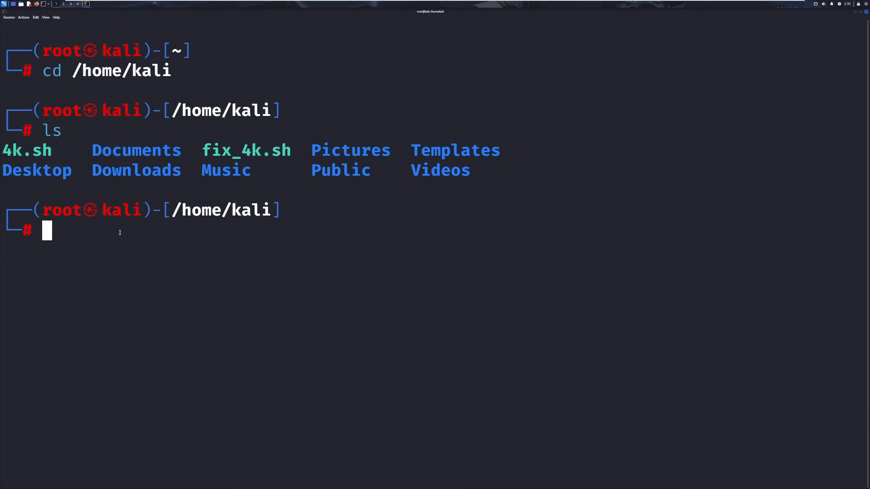
type("./home")
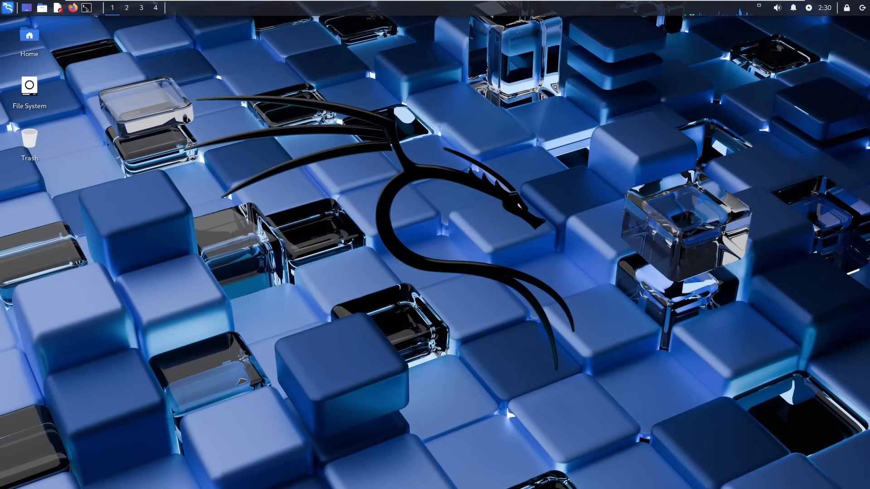
Cancel the root Log out dialog and launch a fresh QTerminal root terminal from the panel
left_click(86, 7)
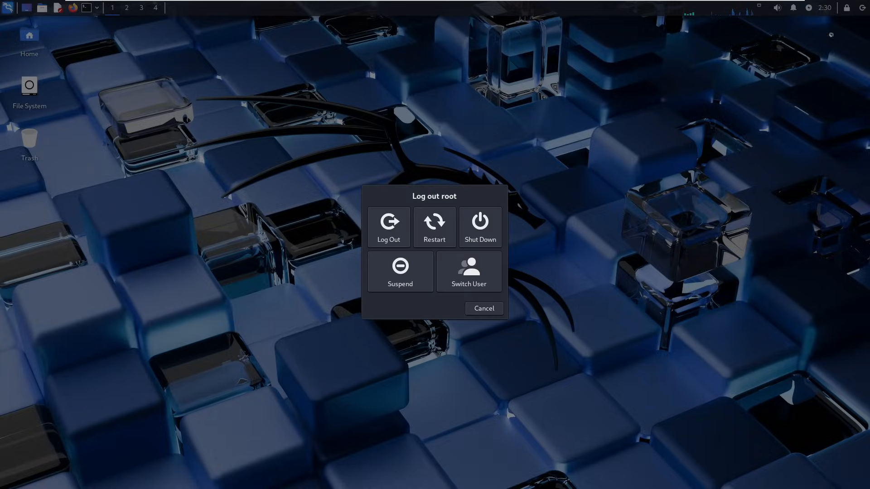
mouse_move(388, 227)
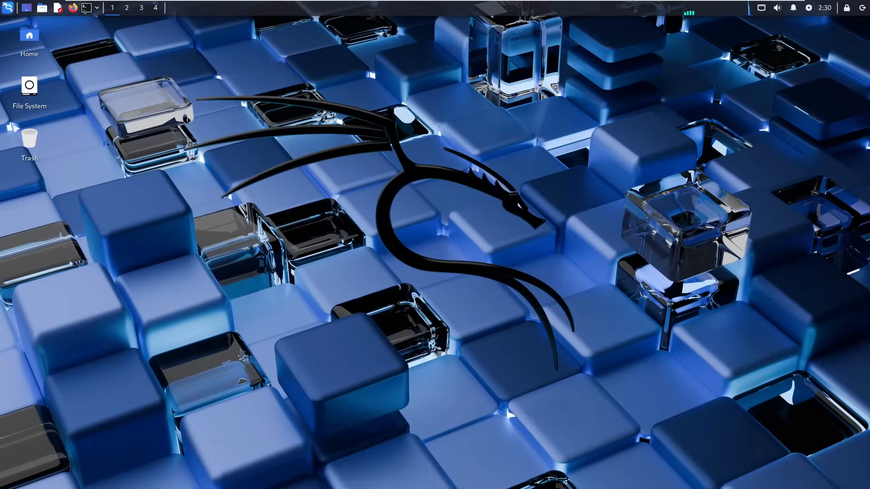
left_click(86, 7)
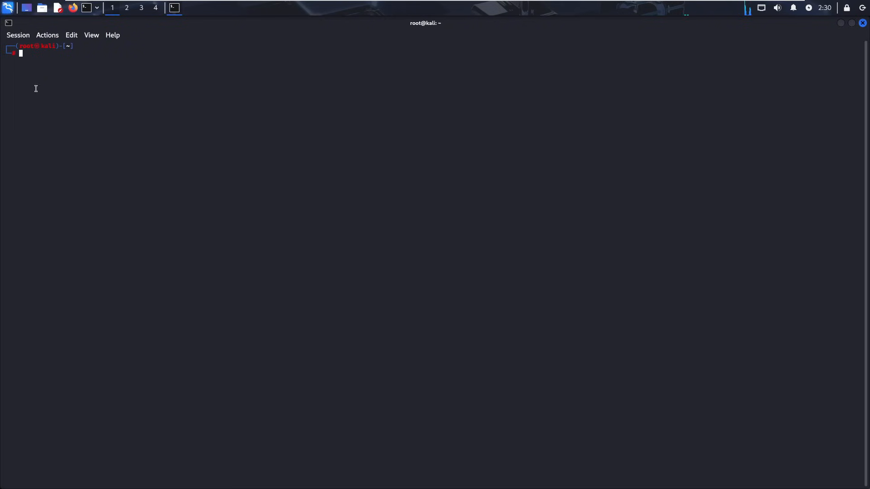